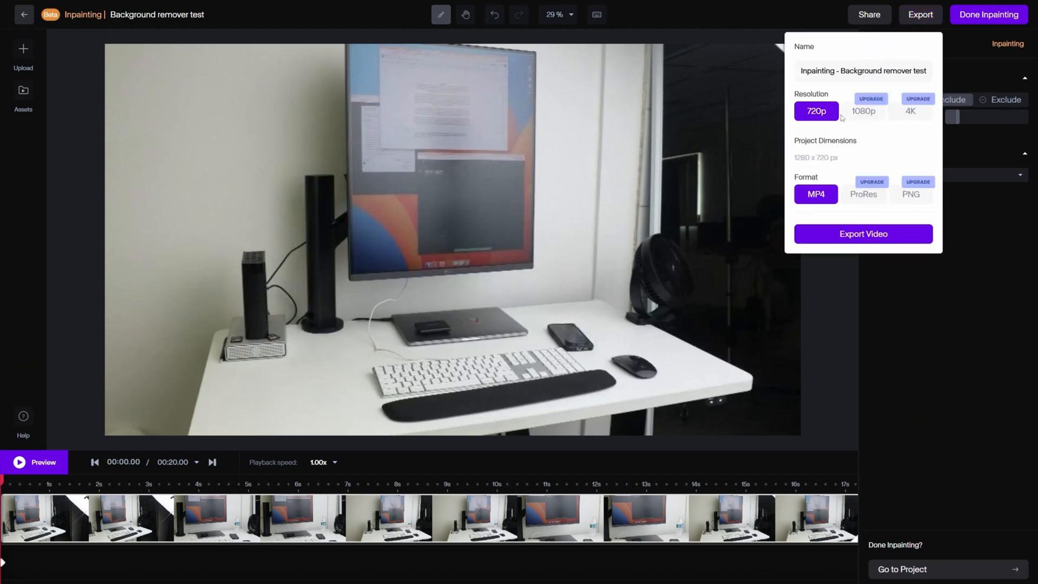
pyautogui.moveTo(898, 157)
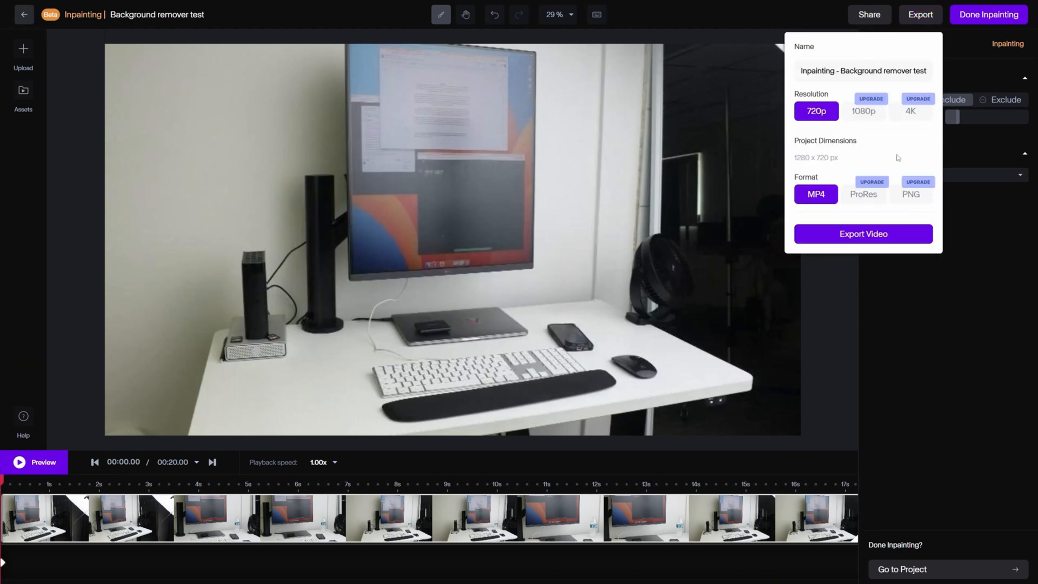
# Export the Background remover test inpainting project as a 720p MP4 video
pyautogui.click(863, 233)
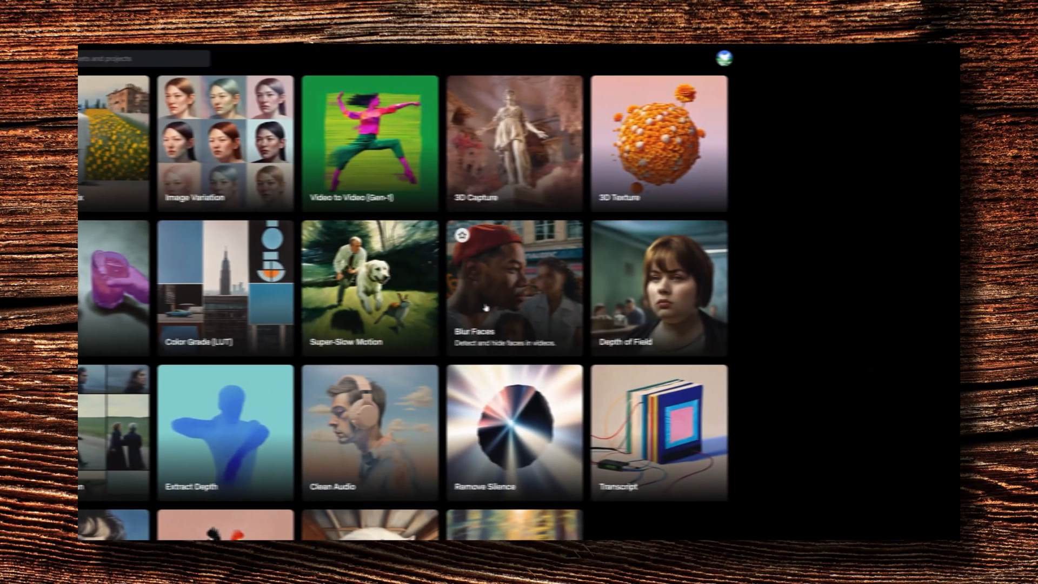
# Apply the Blur Faces tool to the webcam clip and raise the blur slider
pyautogui.click(515, 288)
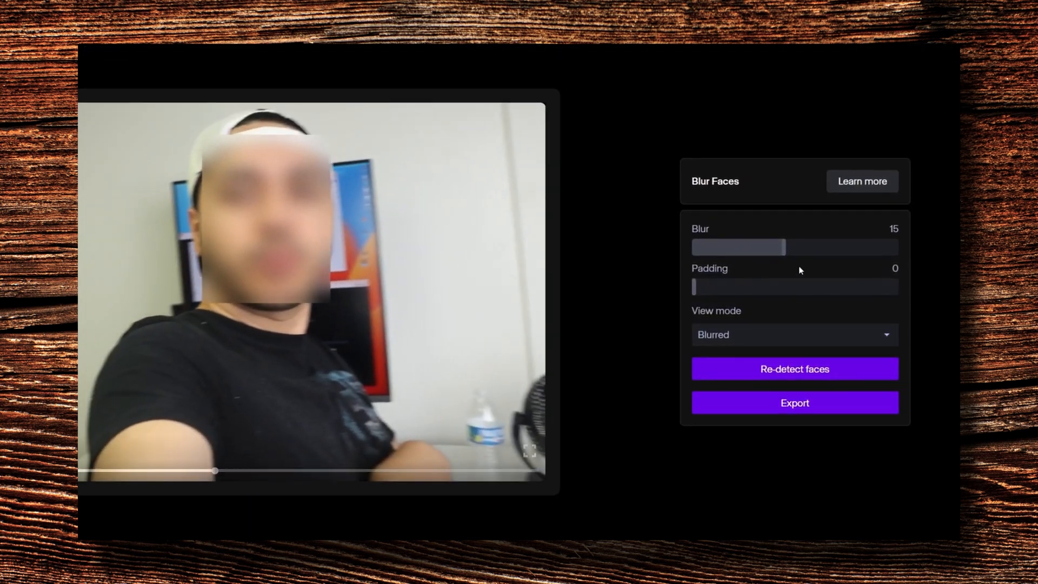
pyautogui.moveTo(691, 286); pyautogui.dragTo(732, 286)
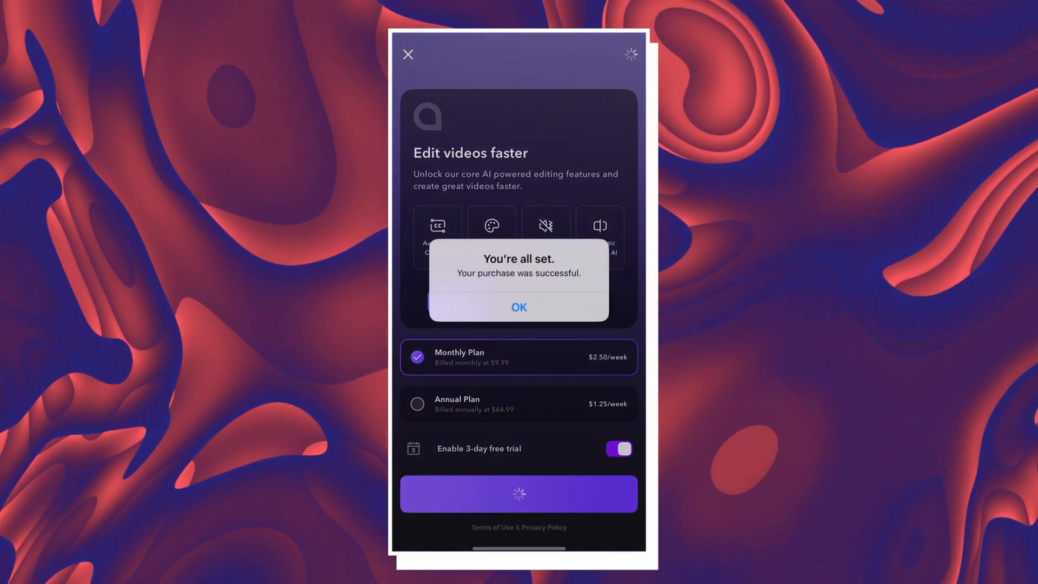
# Confirm the monthly plan purchase and start typing the custom AI Script intro prompt
pyautogui.click(518, 306)
pyautogui.write('Hello, this is AI Ramon . Wha')
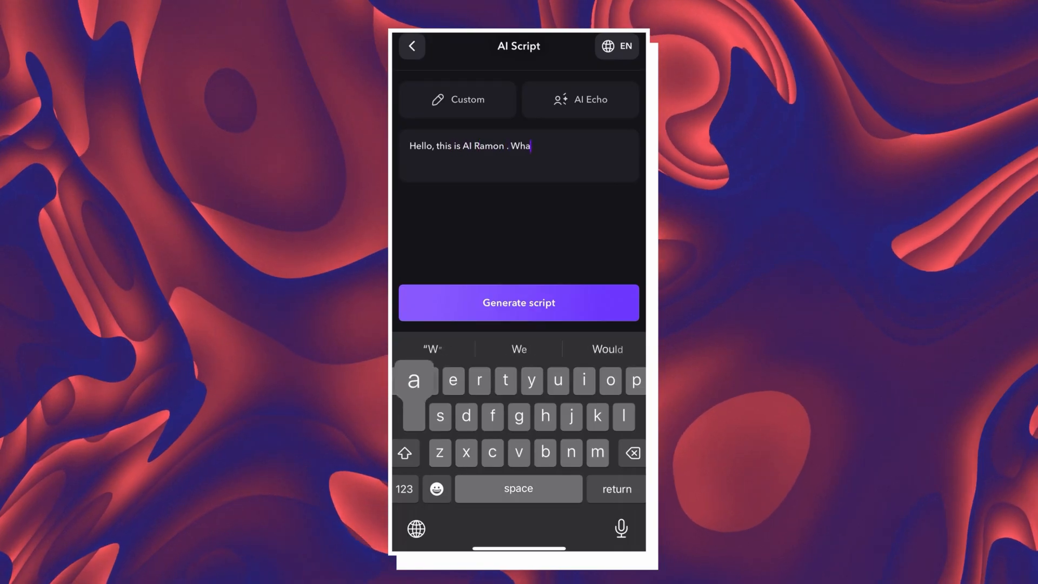
pyautogui.click(518, 303)
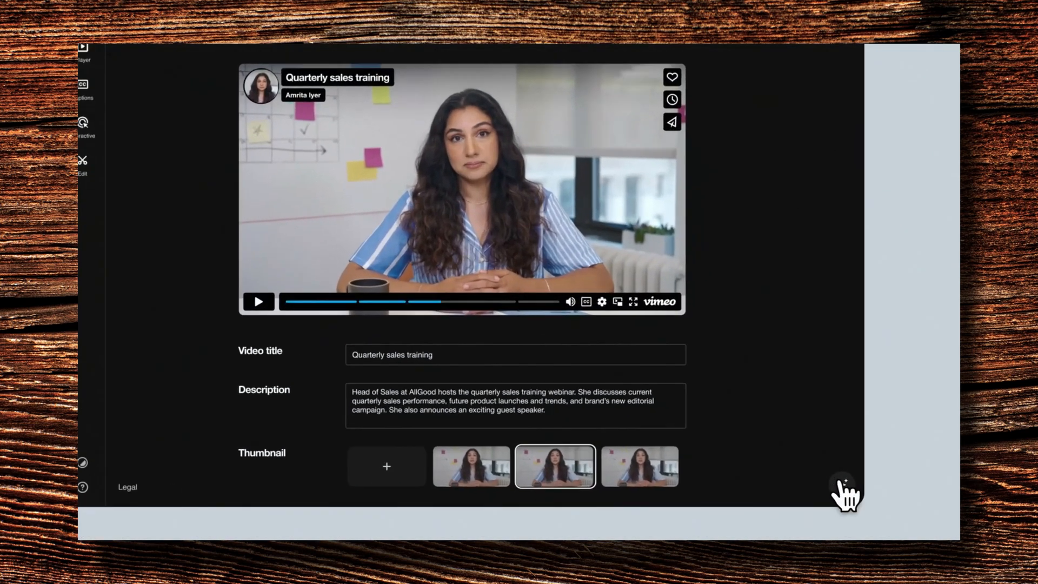
# Use Vimeo AI's Translate video option on the Quarterly sales training video
pyautogui.click(842, 488)
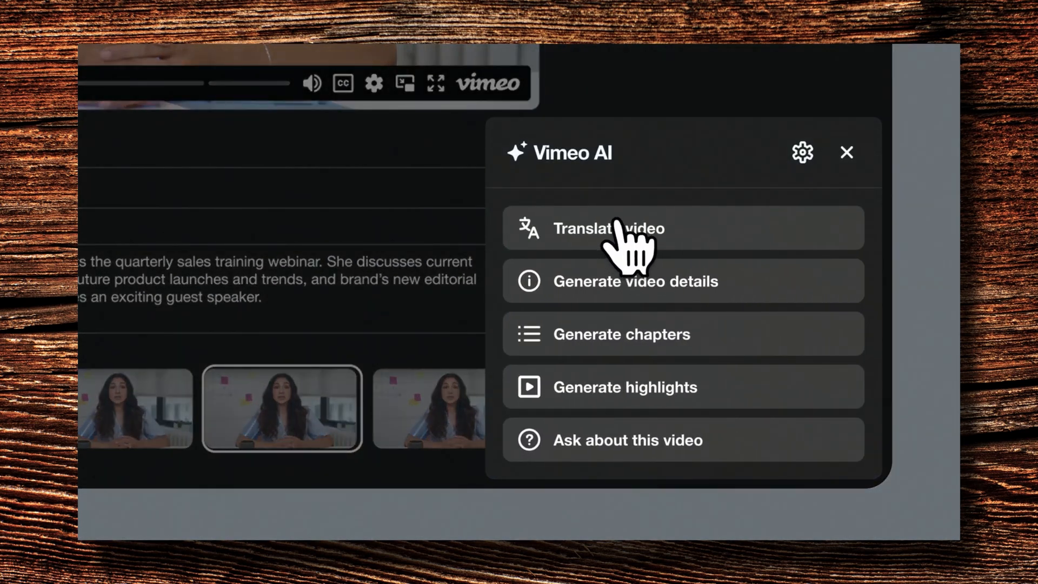
pyautogui.click(608, 228)
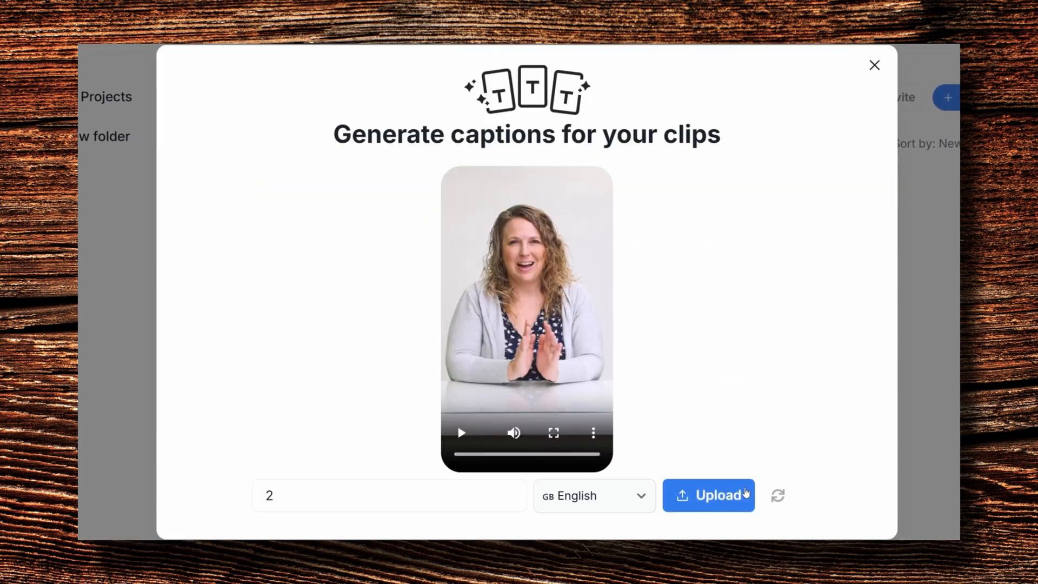
# Upload the clip for English captions, try the Noah theme and settle on Beast
pyautogui.click(706, 495)
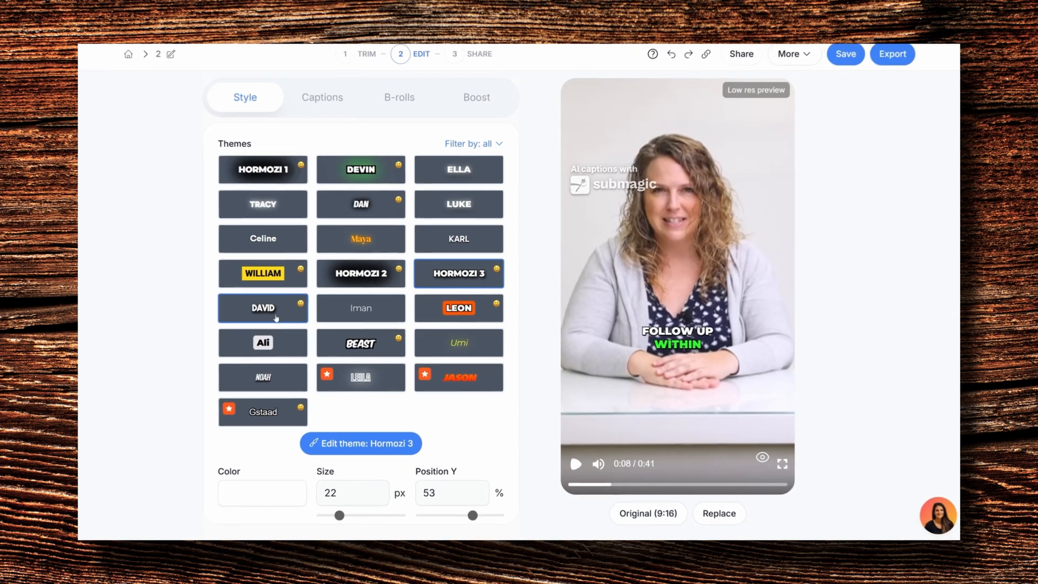
pyautogui.click(262, 376)
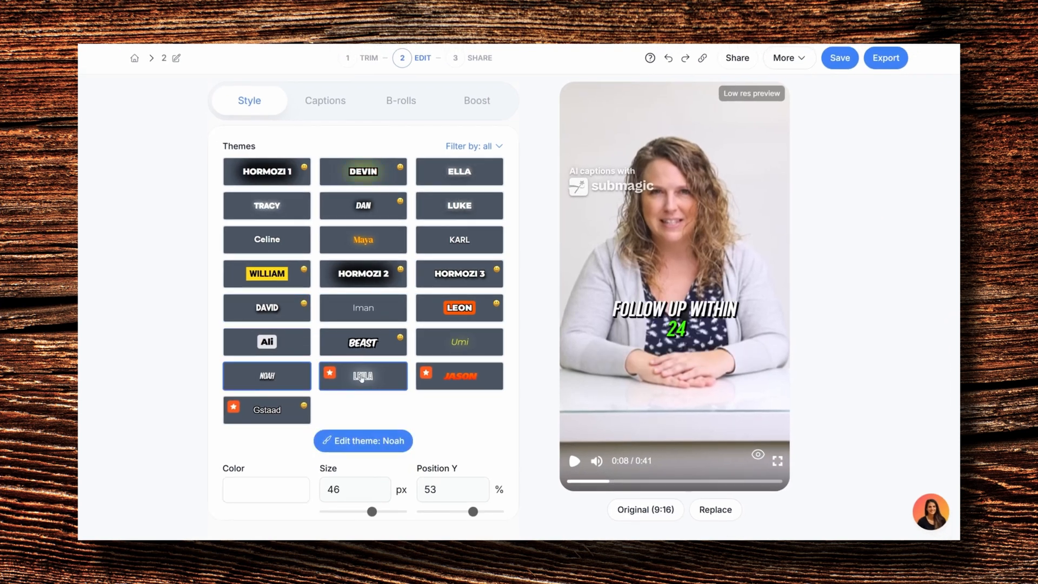
pyautogui.click(363, 341)
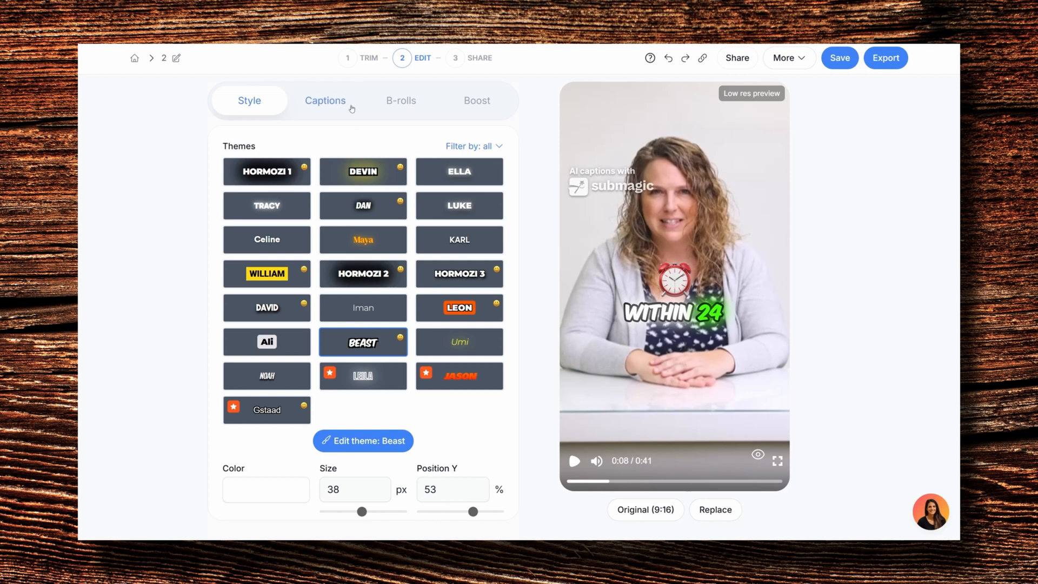
pyautogui.click(476, 101)
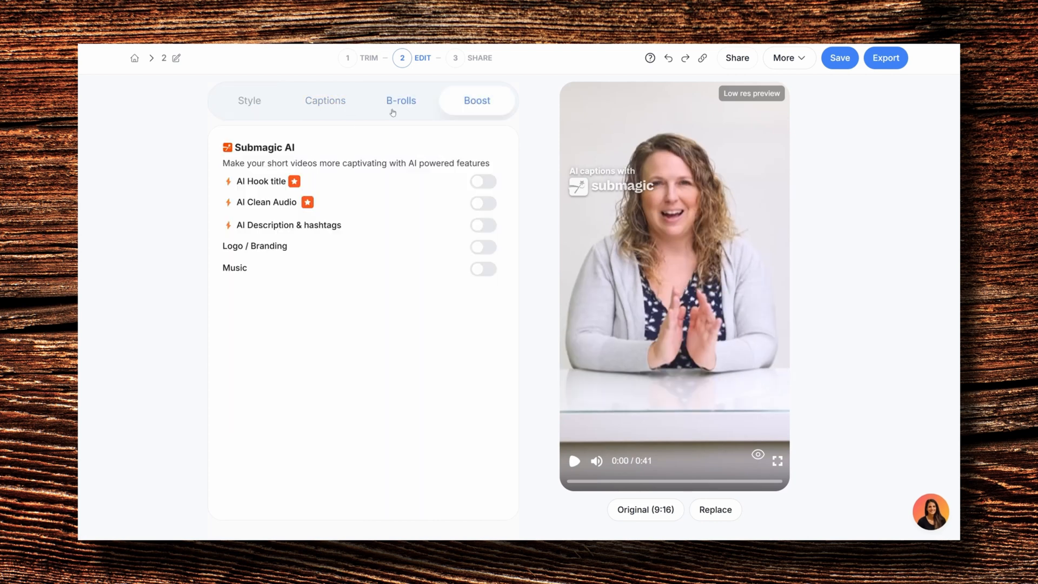
# Browse the Boost music library and start adding b-roll to the first transcript line
pyautogui.click(482, 269)
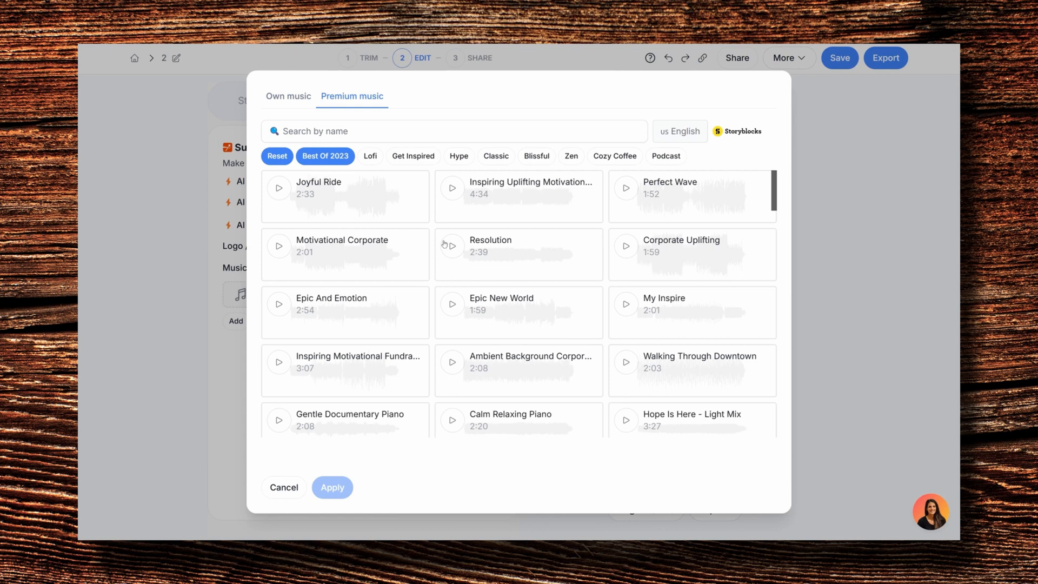
pyautogui.click(285, 488)
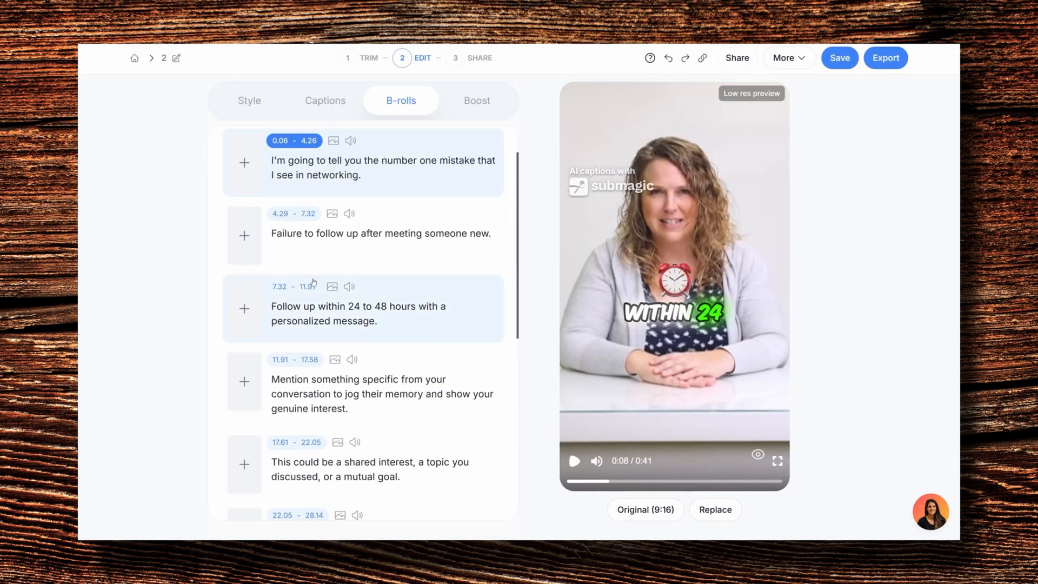
pyautogui.click(244, 162)
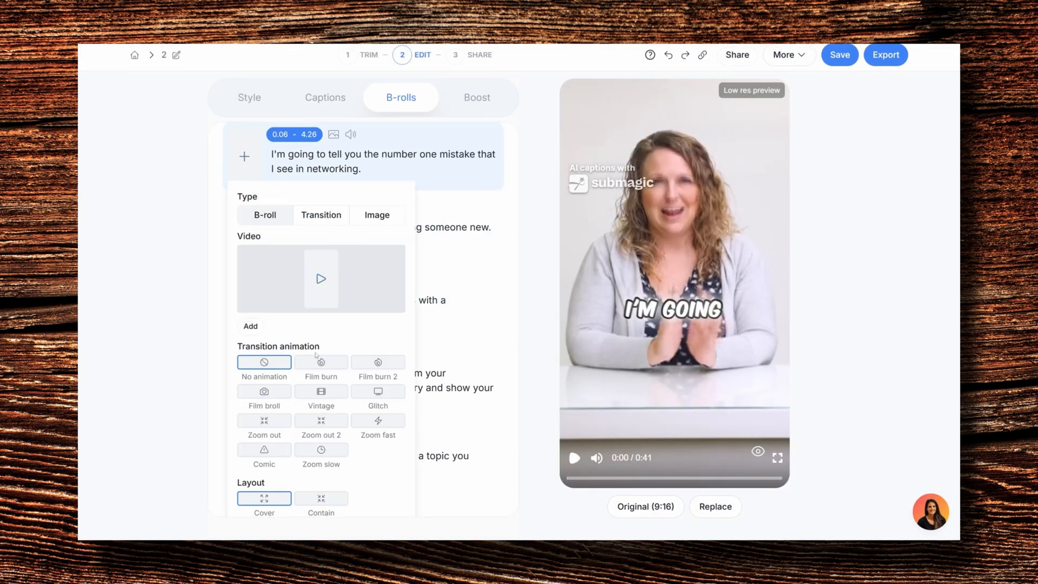
# Search free stock videos, then stock images, and pick an image for the b-roll
pyautogui.click(249, 326)
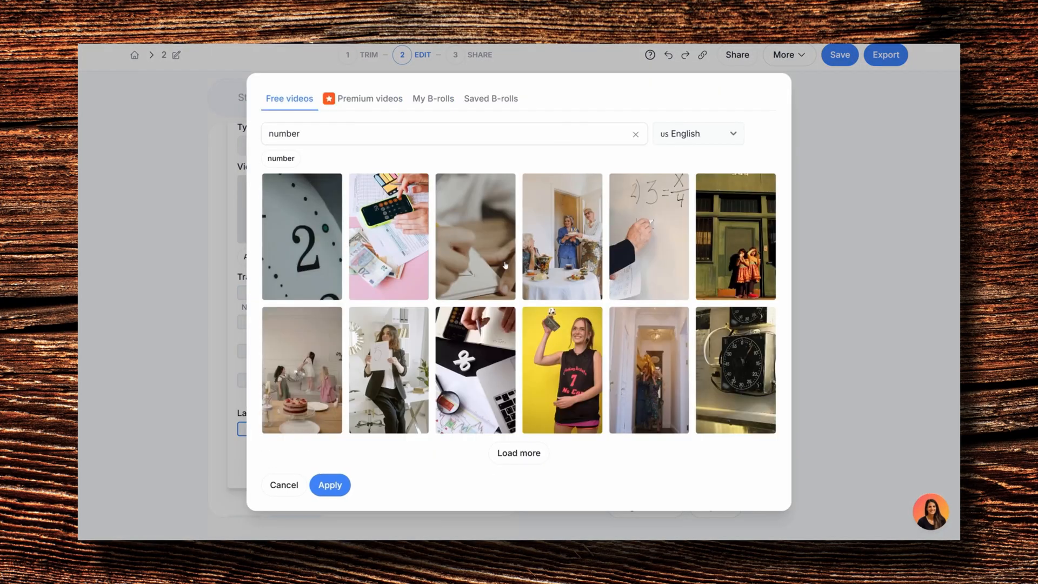
pyautogui.click(284, 485)
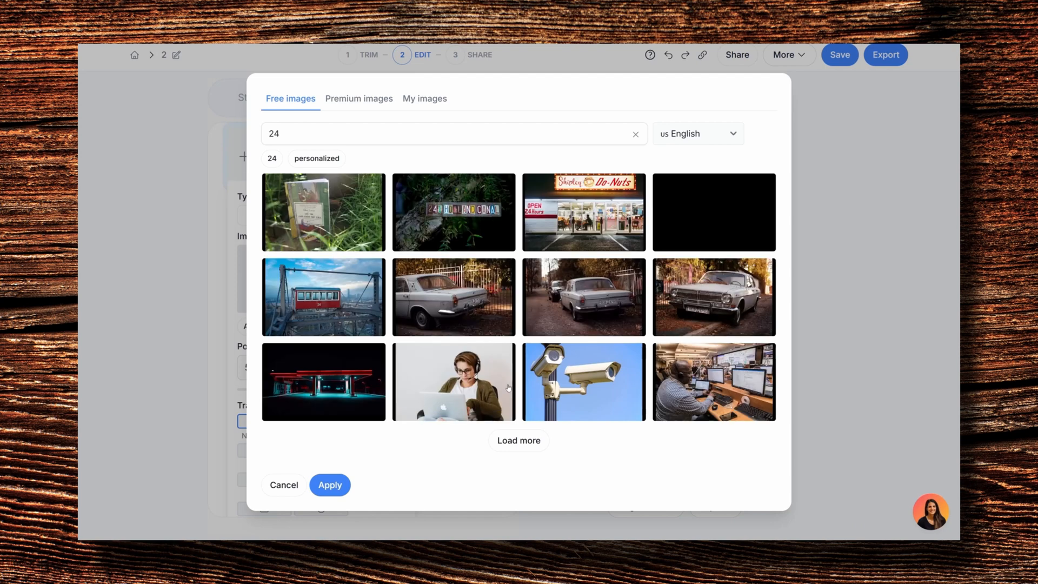
pyautogui.click(329, 484)
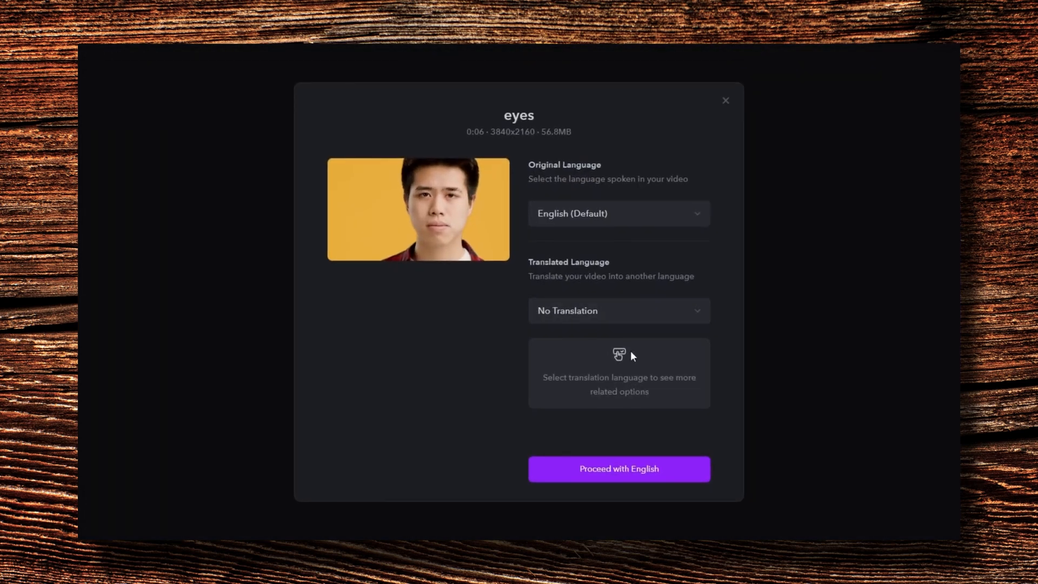
# Proceed with English and switch on the Eye Contact effect for the eyes clip
pyautogui.click(619, 468)
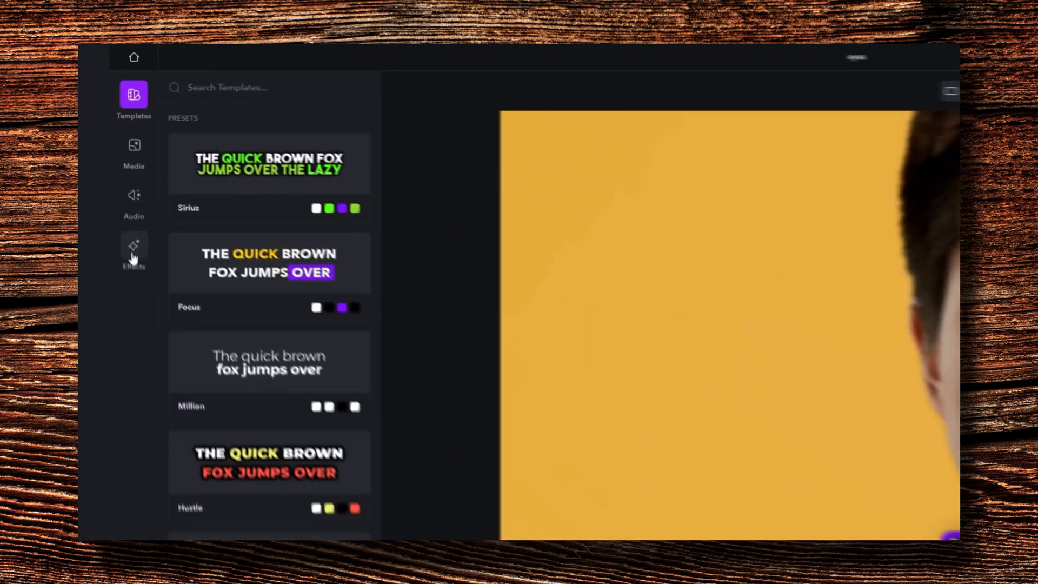
pyautogui.click(134, 252)
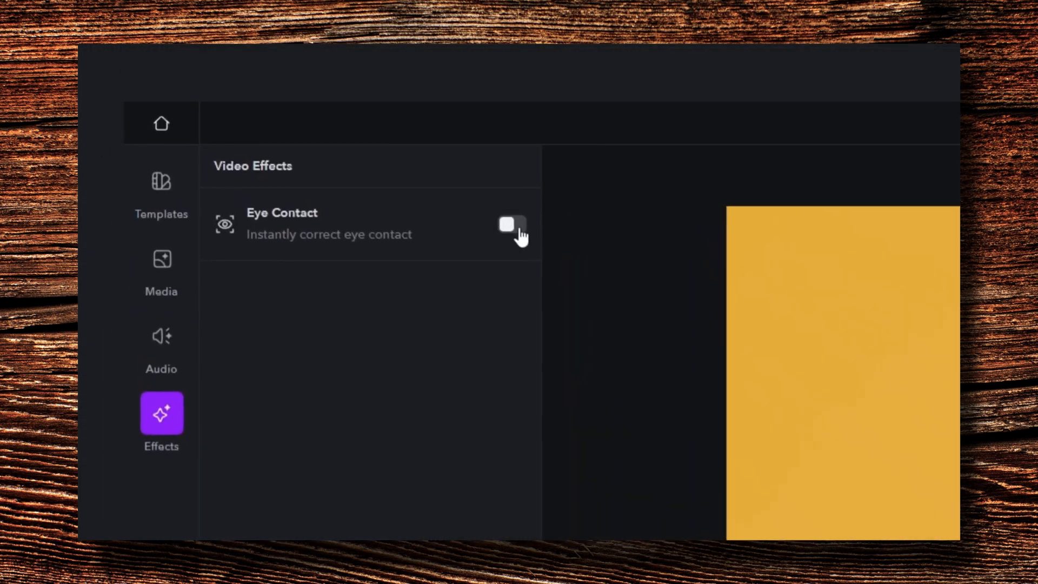
pyautogui.click(511, 225)
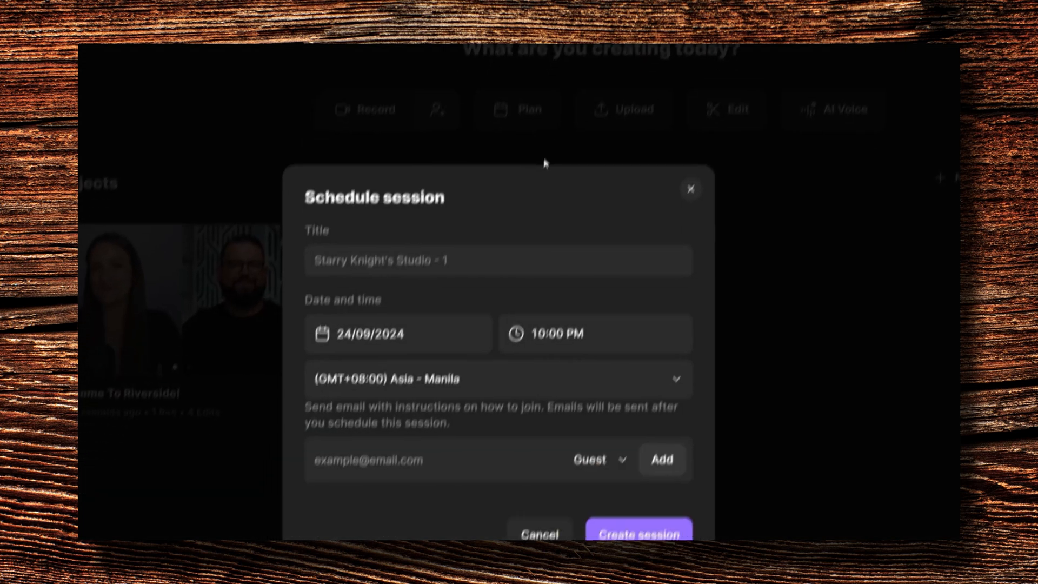
# Create the 24/09/2024 10:00 PM session, copy its invite link and join the studio
pyautogui.click(639, 533)
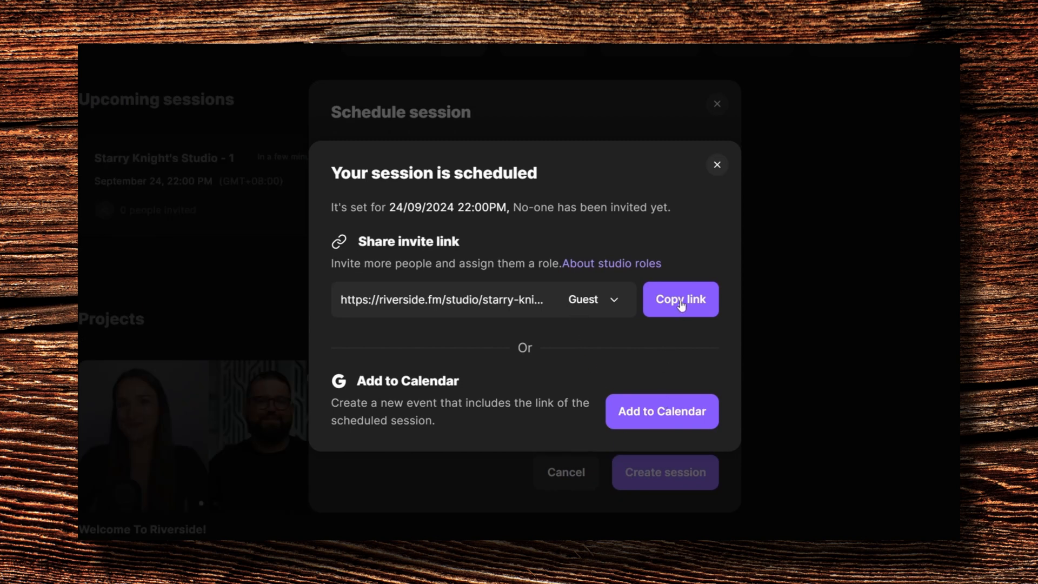
pyautogui.click(680, 298)
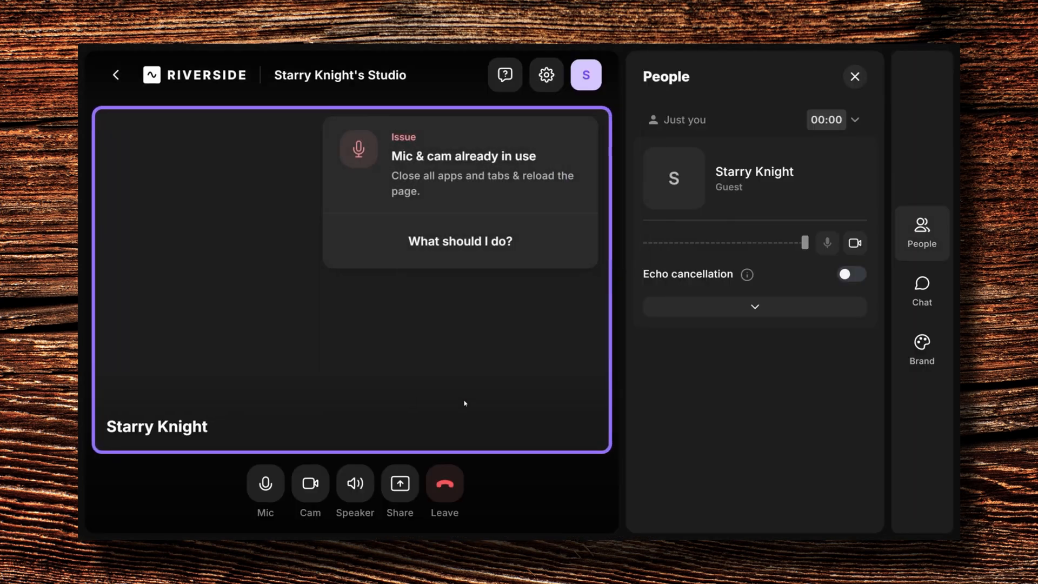
pyautogui.click(310, 482)
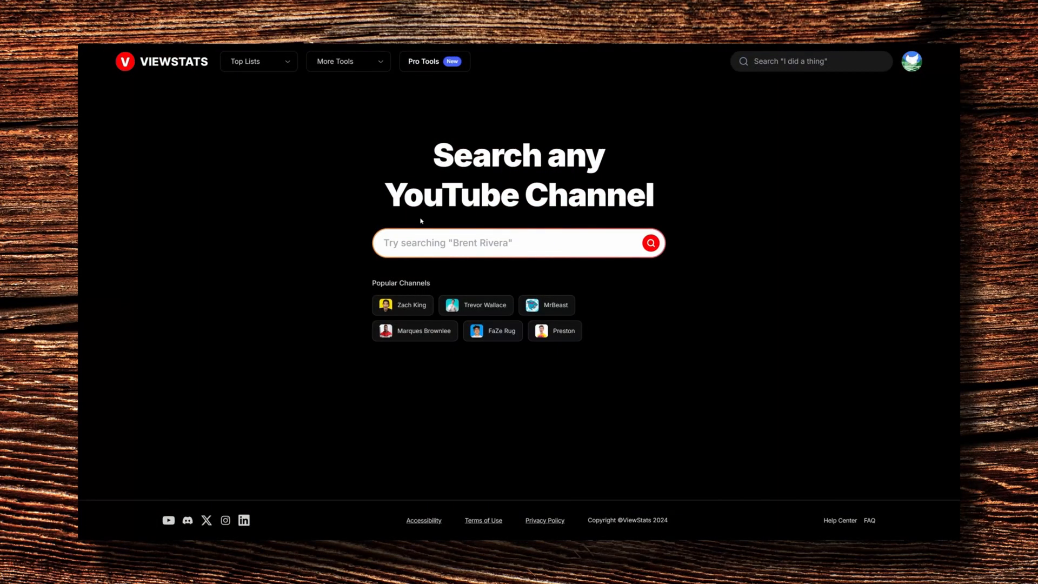
# Search 'good mythical morn' and view the latest video's change gallery in ViewStats
pyautogui.write('good mythical morn')
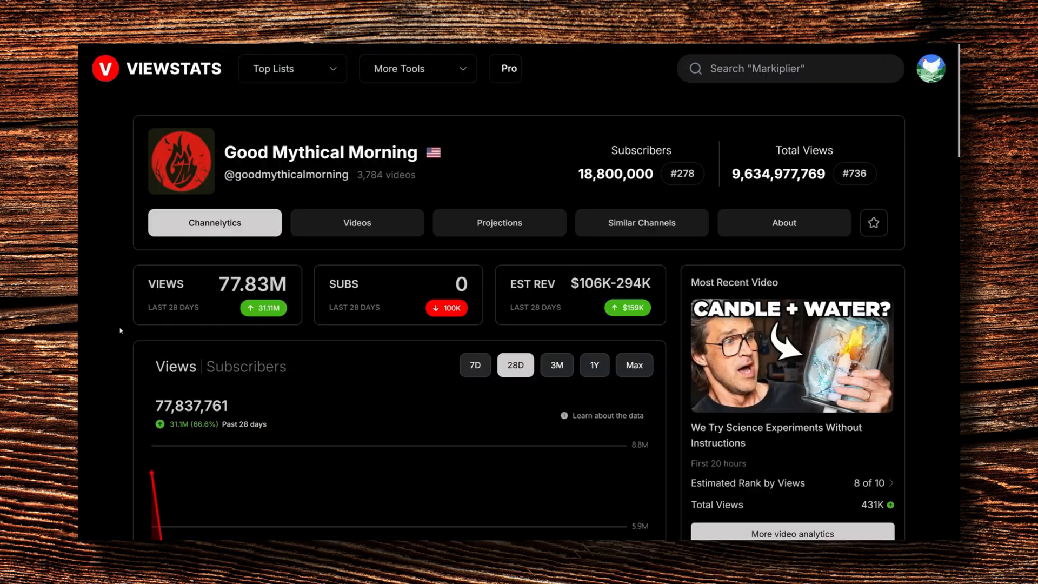
pyautogui.moveTo(627, 308)
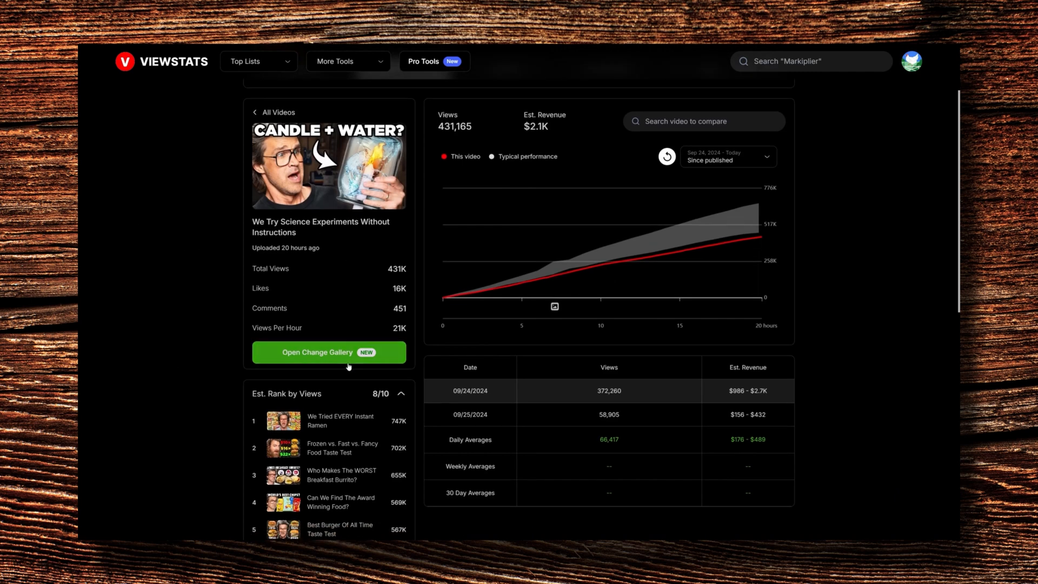
pyautogui.click(328, 351)
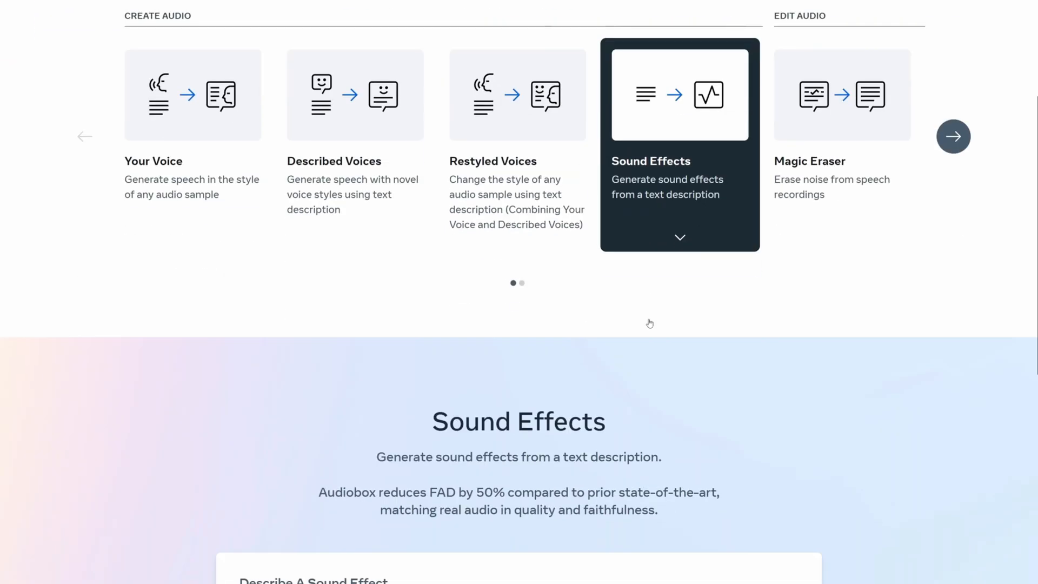
# Generate a sound effect from the prompt 'a pig running away from a wolf'
pyautogui.scroll(-3)
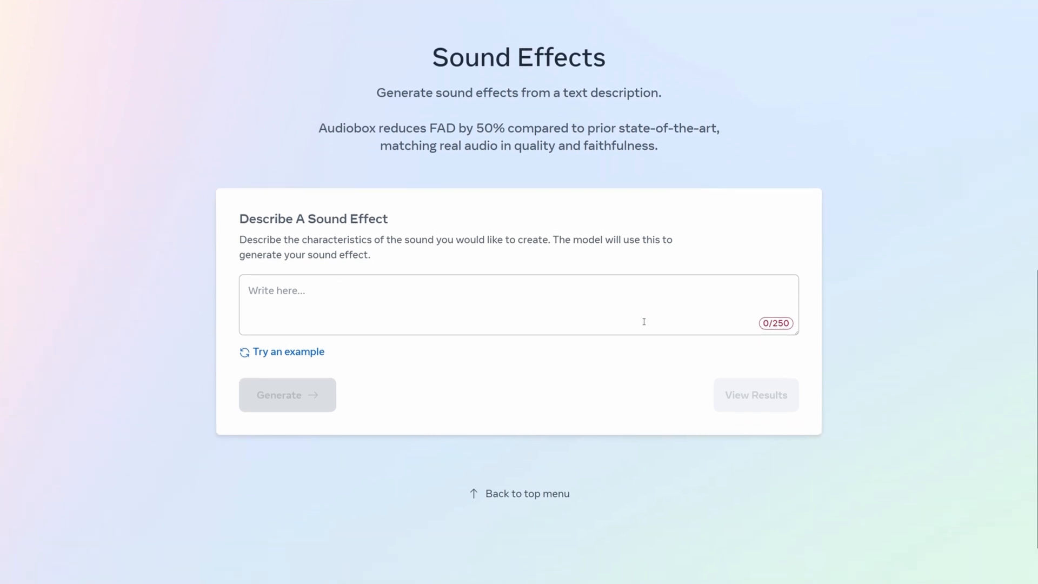
pyautogui.scroll(-3)
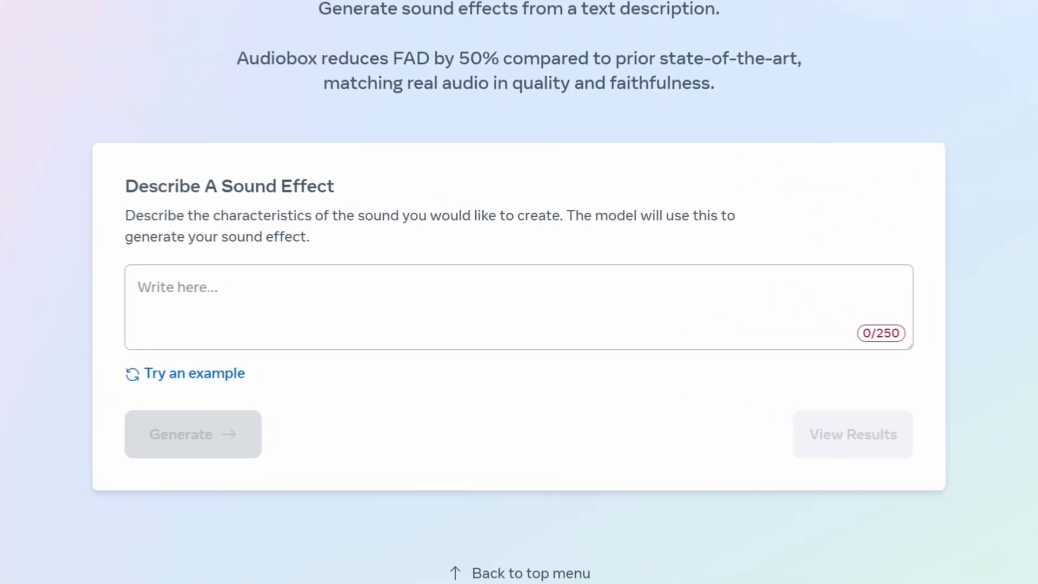
pyautogui.write('a pig running away f')
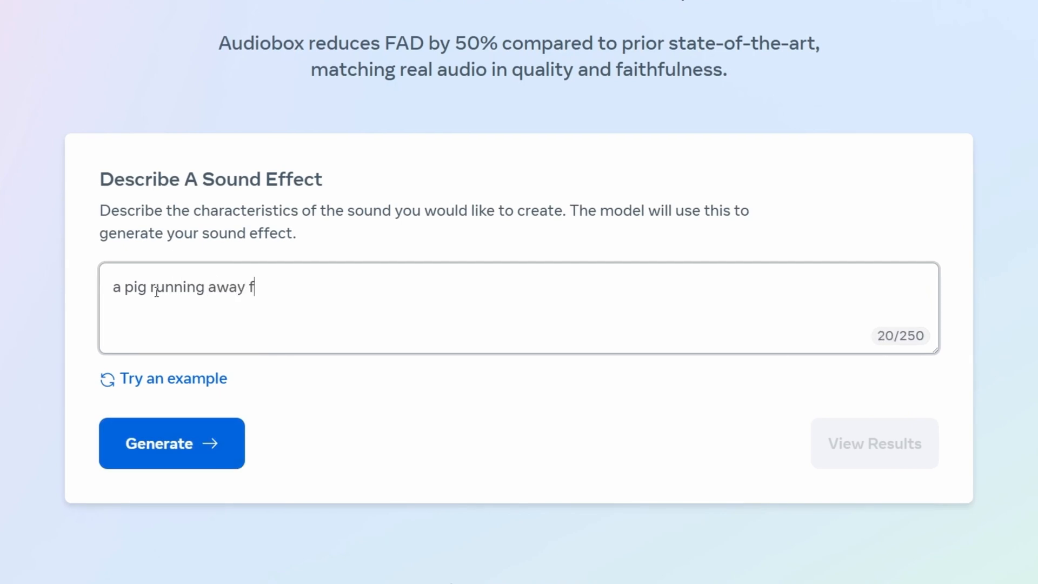
pyautogui.click(172, 443)
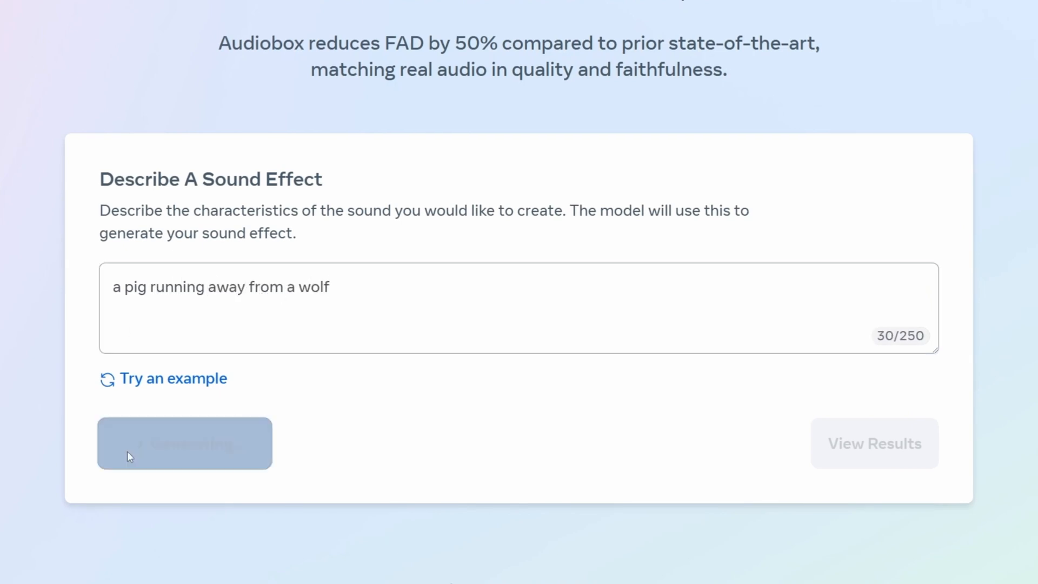
# Play Audio result Option 1 of the pig-and-wolf prompt and download Video result Option 1
pyautogui.click(183, 444)
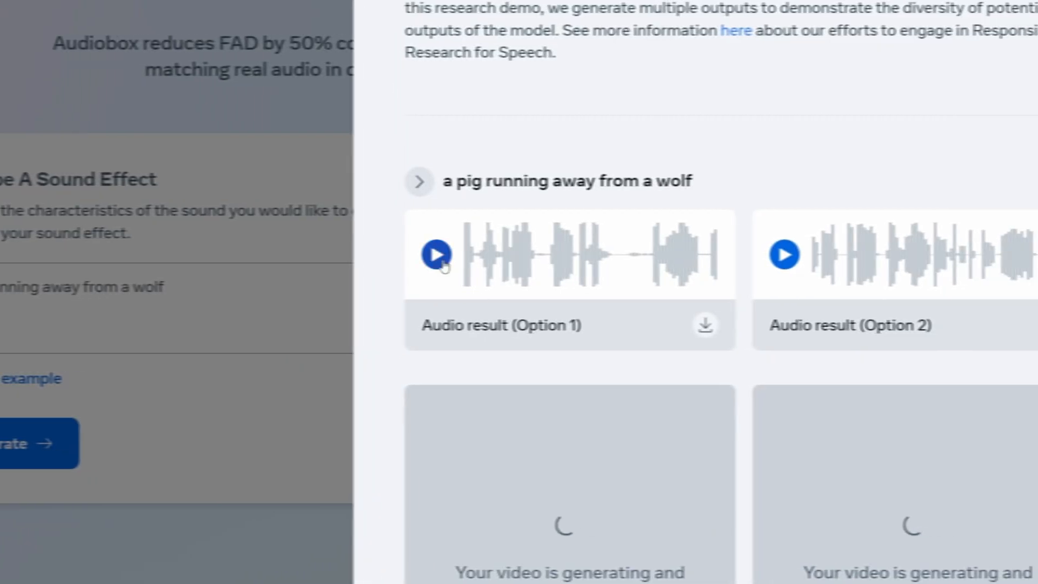
pyautogui.click(435, 255)
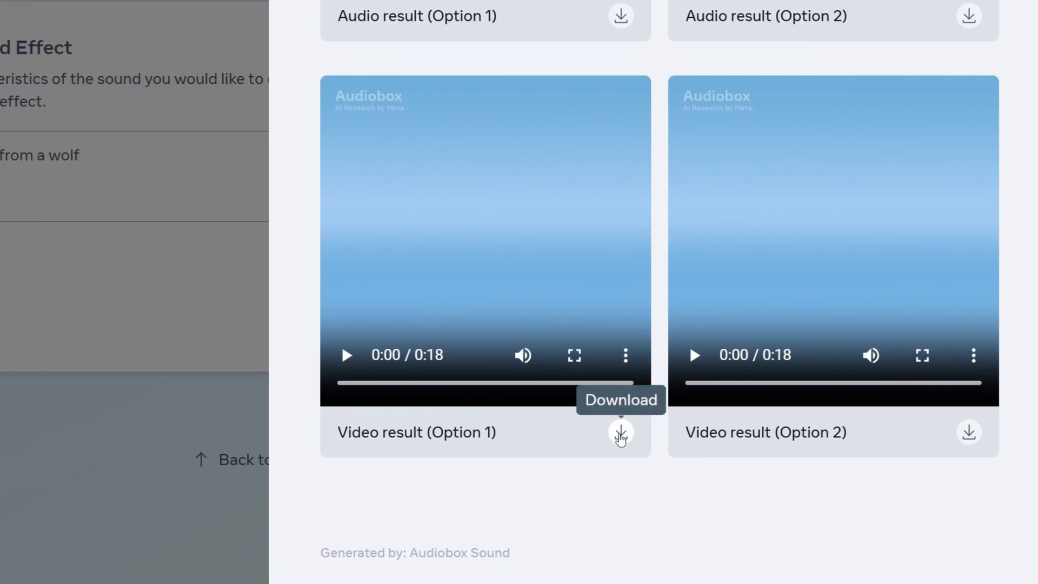
pyautogui.click(620, 432)
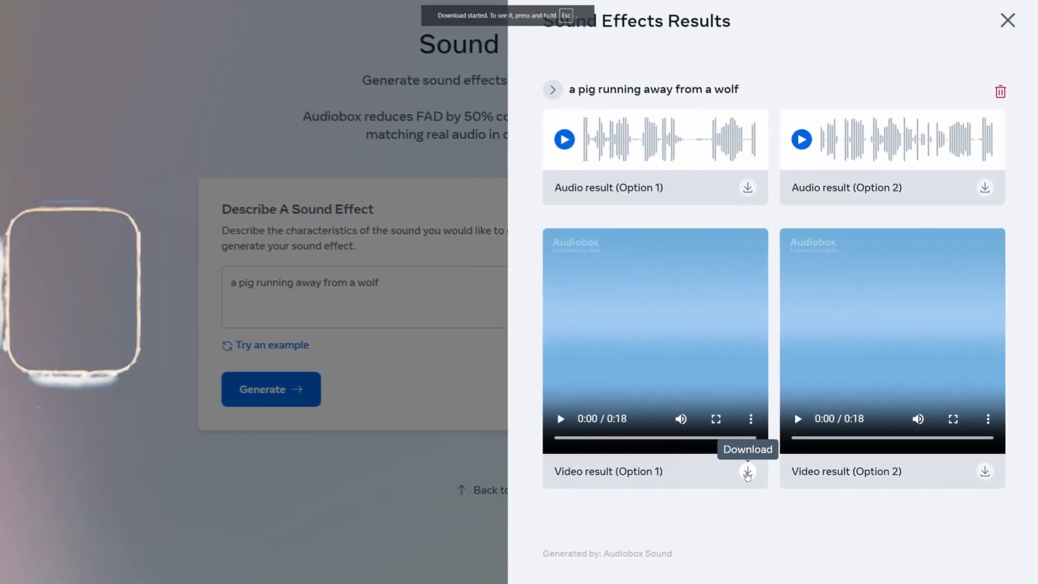